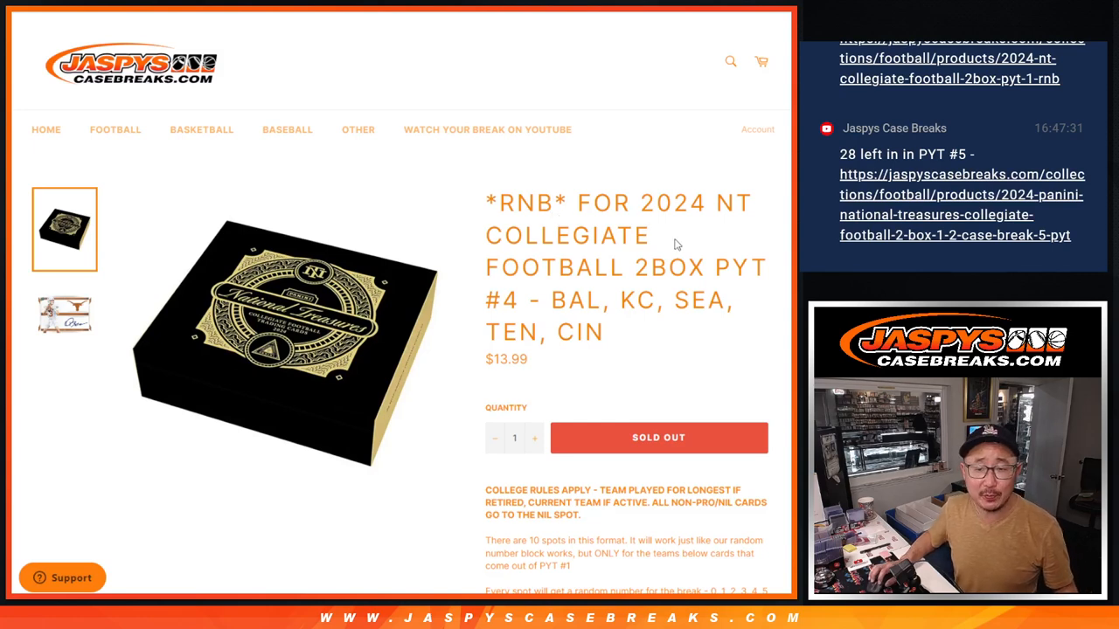
Highlight the team list in the Jaspys Case Breaks PYT #4 break title.
double_click(526, 202)
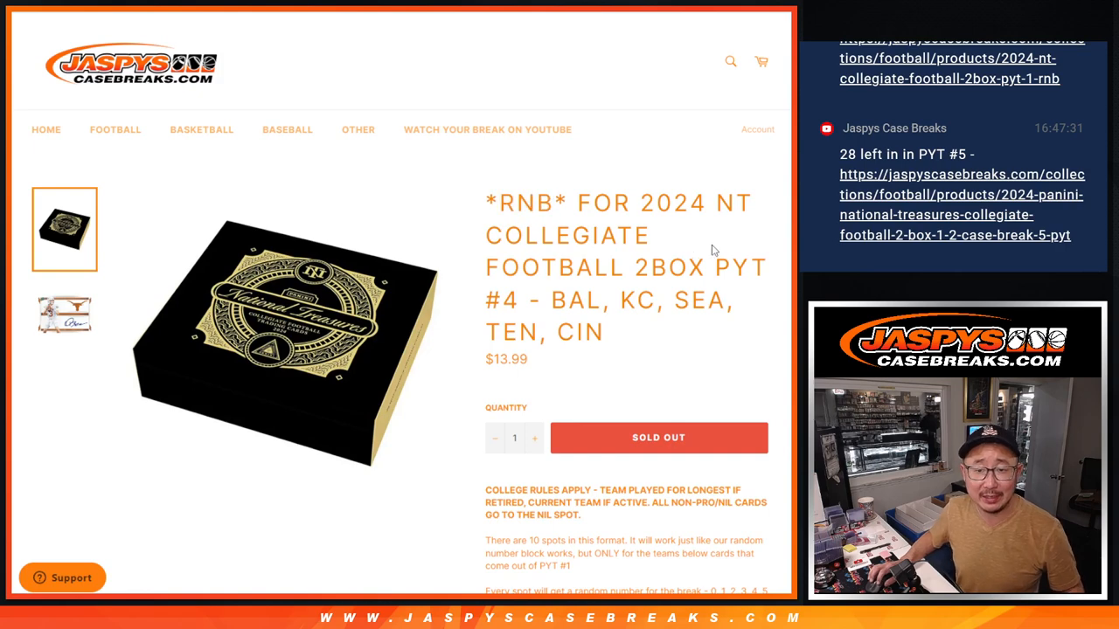
drag(551, 300, 603, 332)
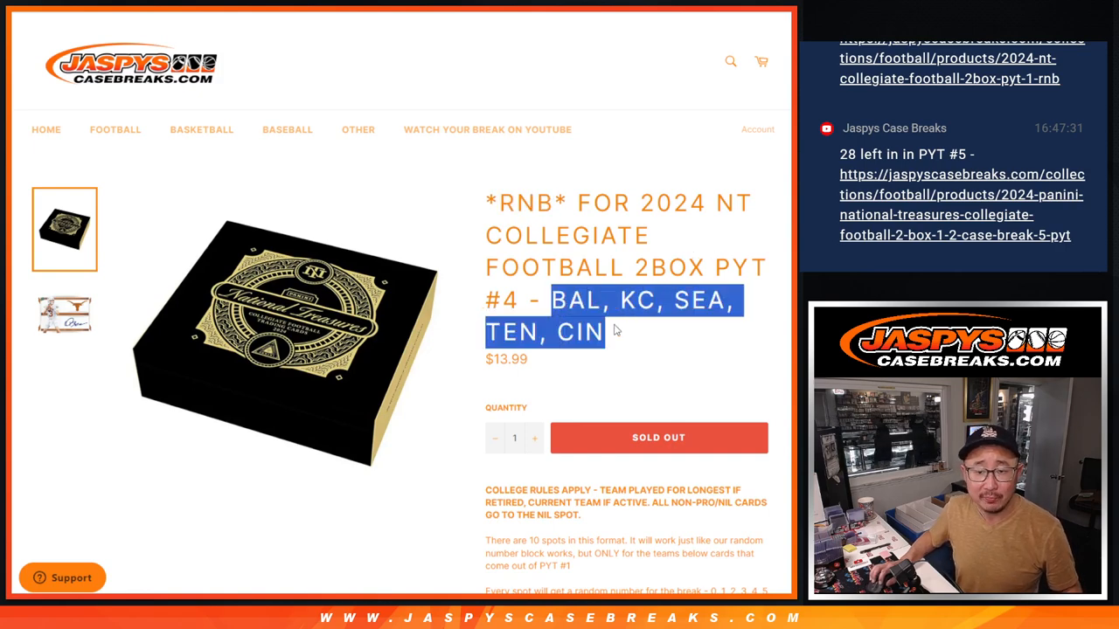
scroll(down, 3)
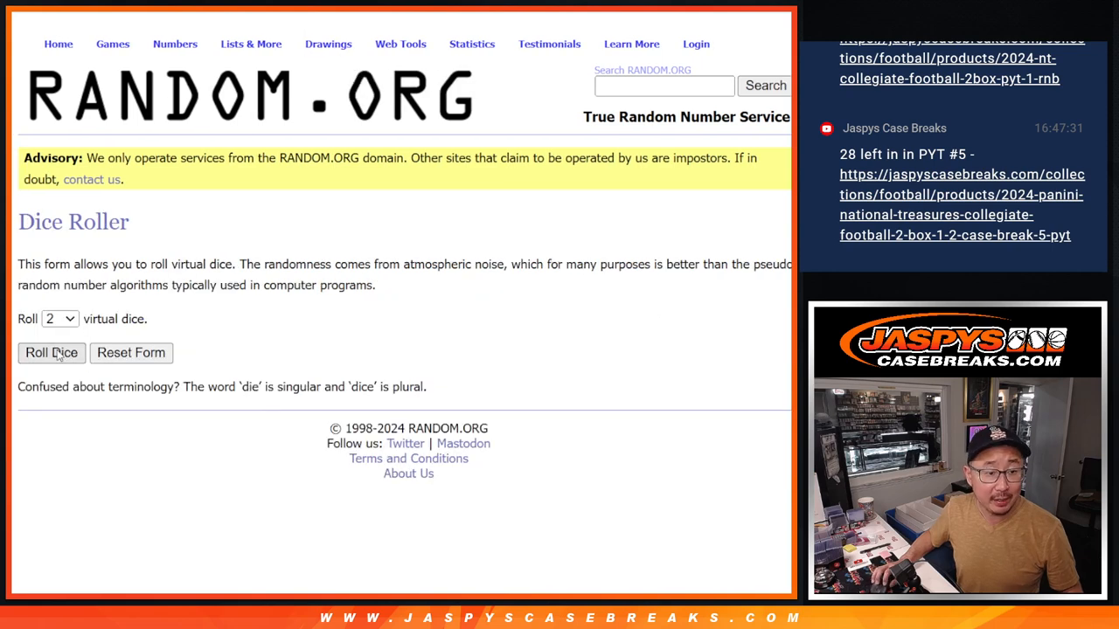
Roll the dice, then reshuffle the ten-name list until it reports 4 randomizations.
click(50, 352)
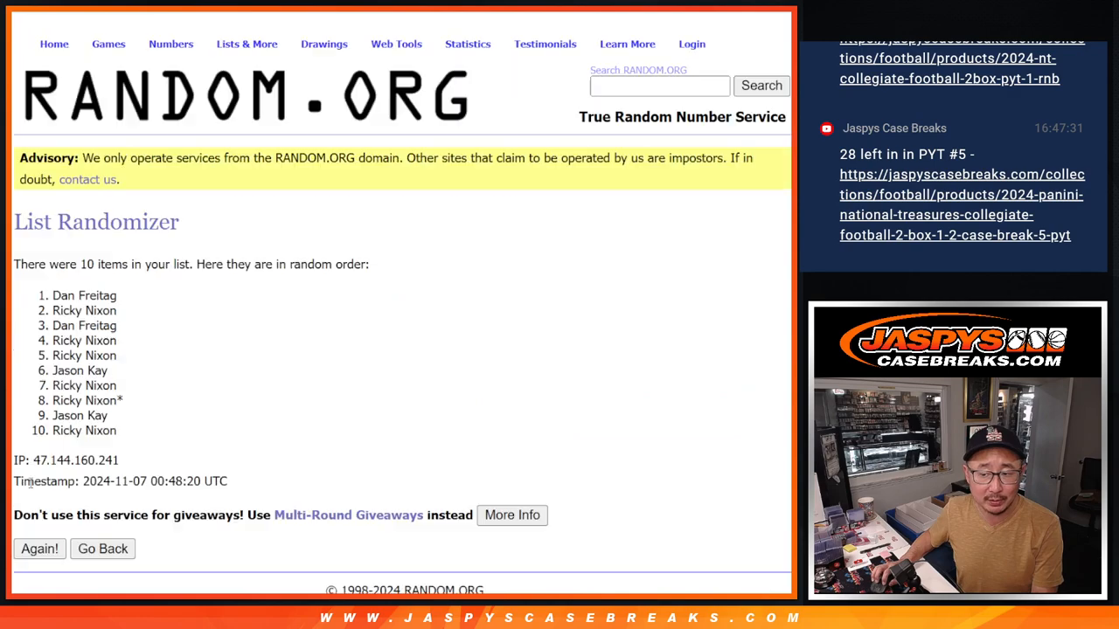
click(39, 548)
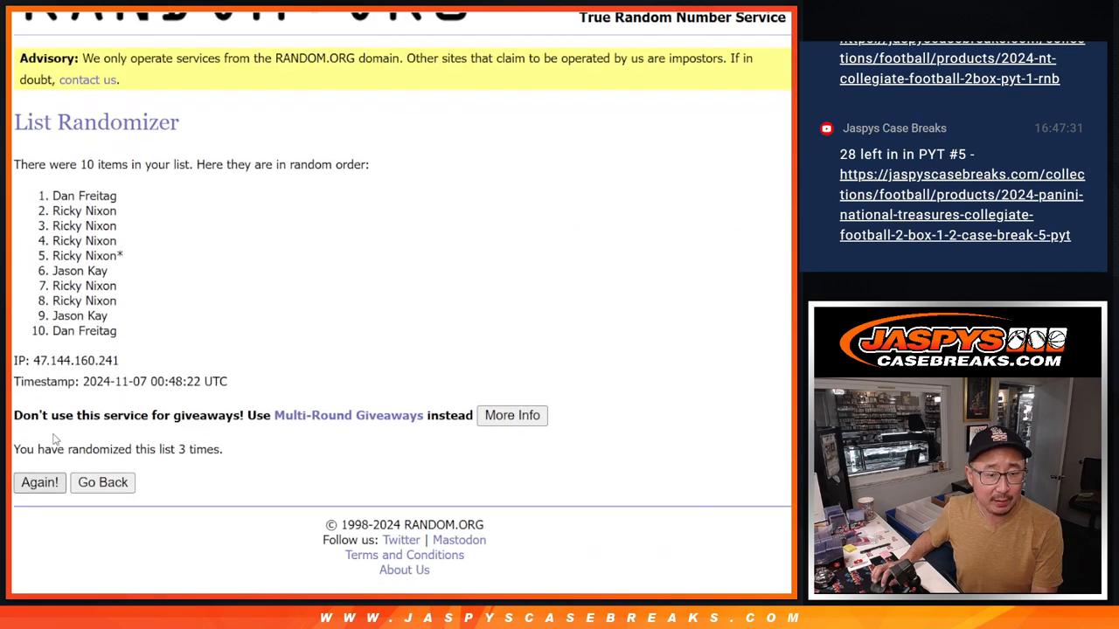
click(39, 483)
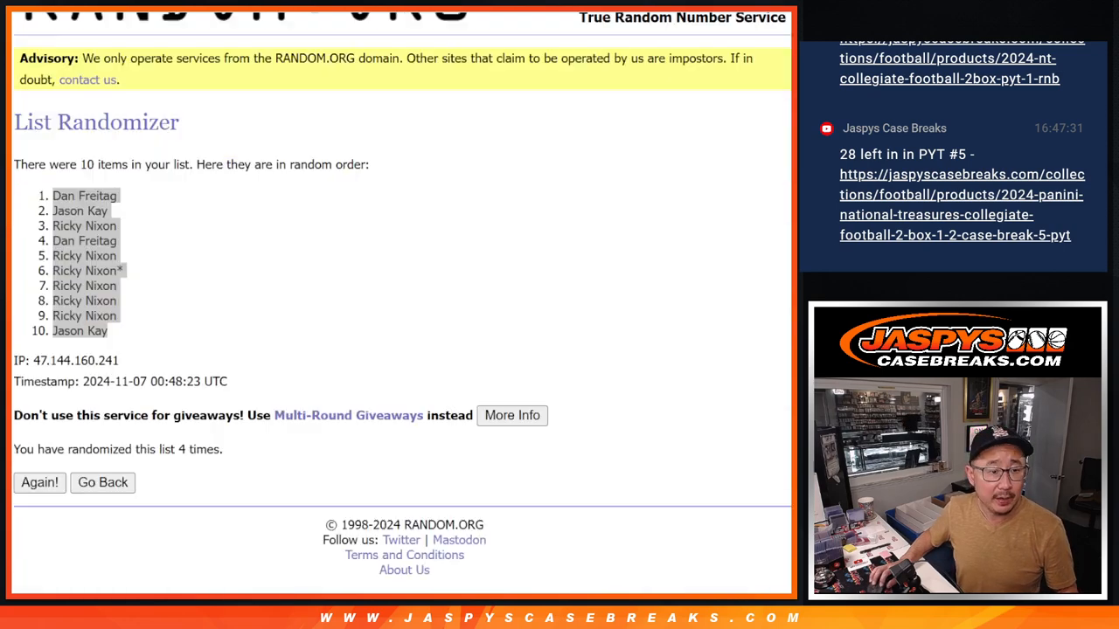
Randomize the numbers 0–9 four times and select the shuffled results for copying.
click(102, 482)
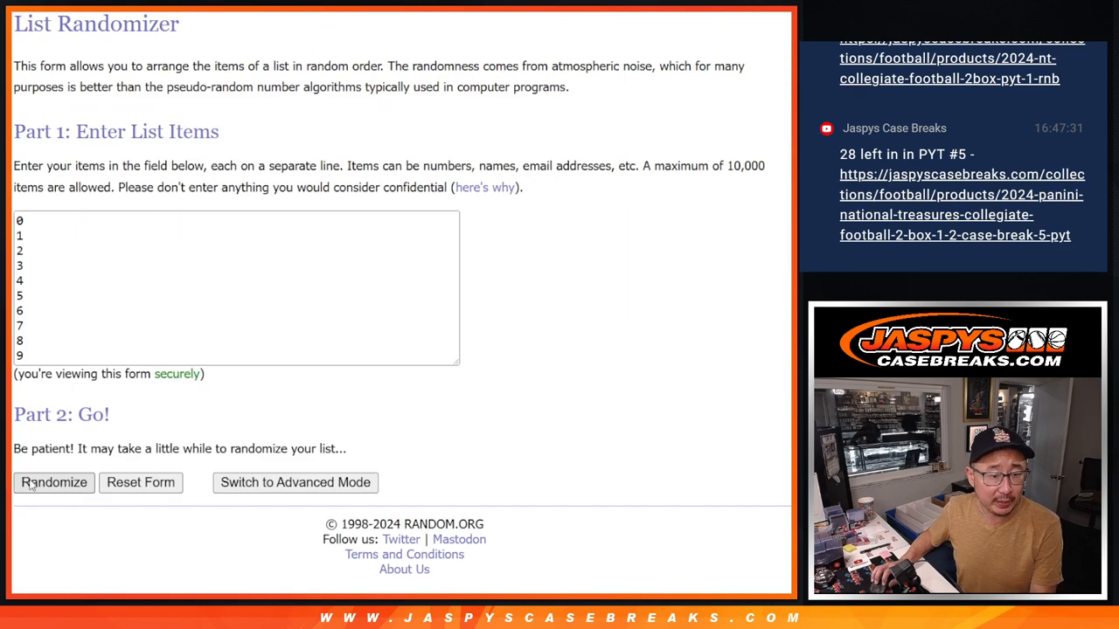
click(53, 482)
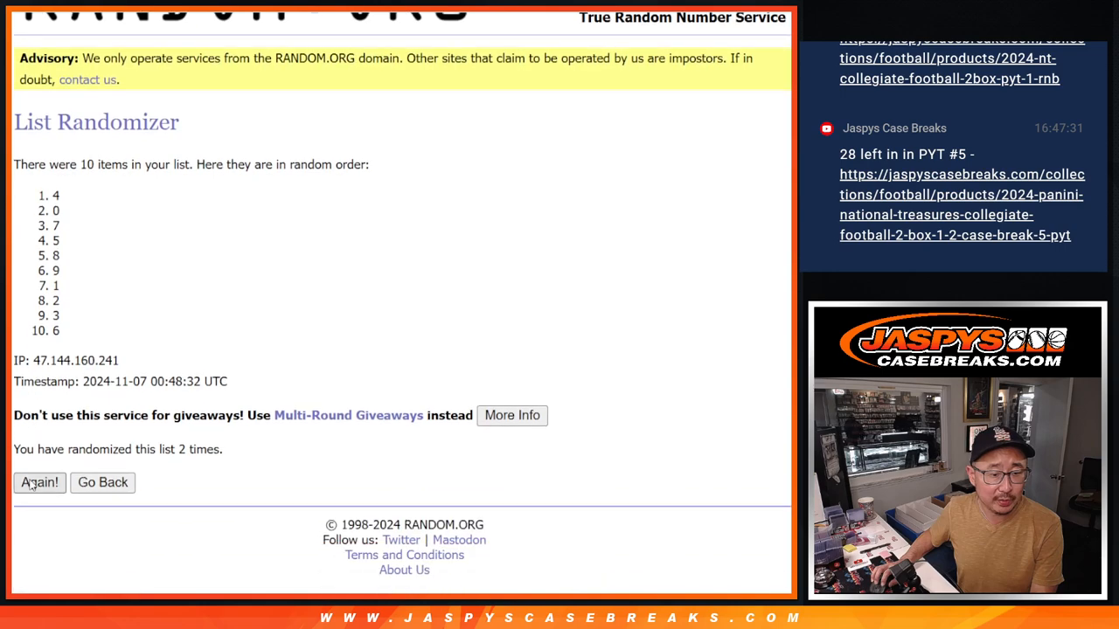
click(39, 483)
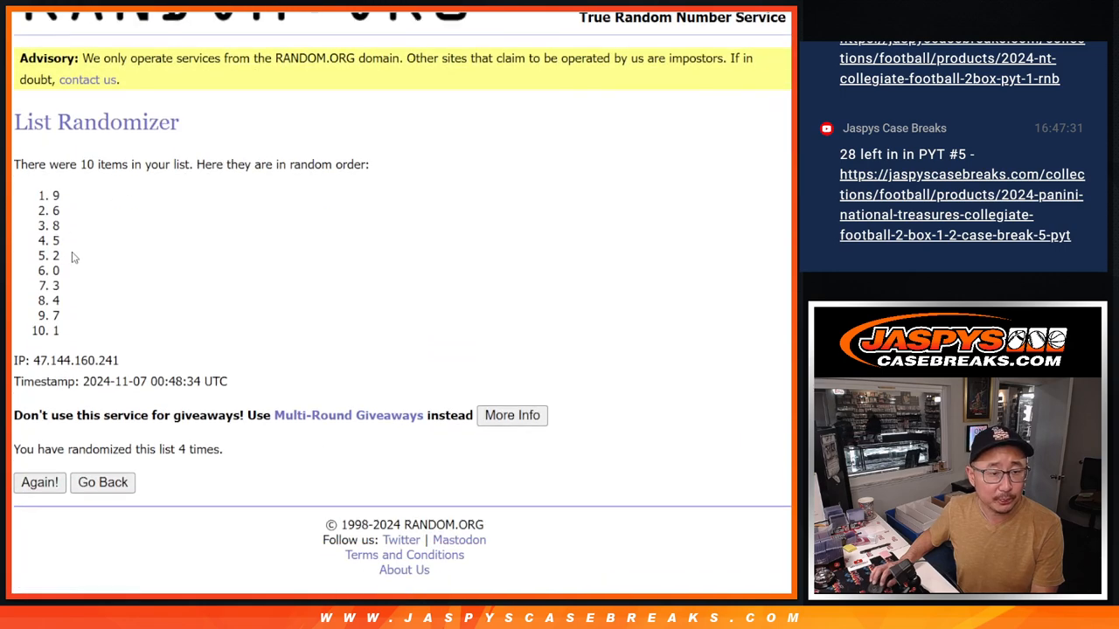
drag(56, 195, 56, 331)
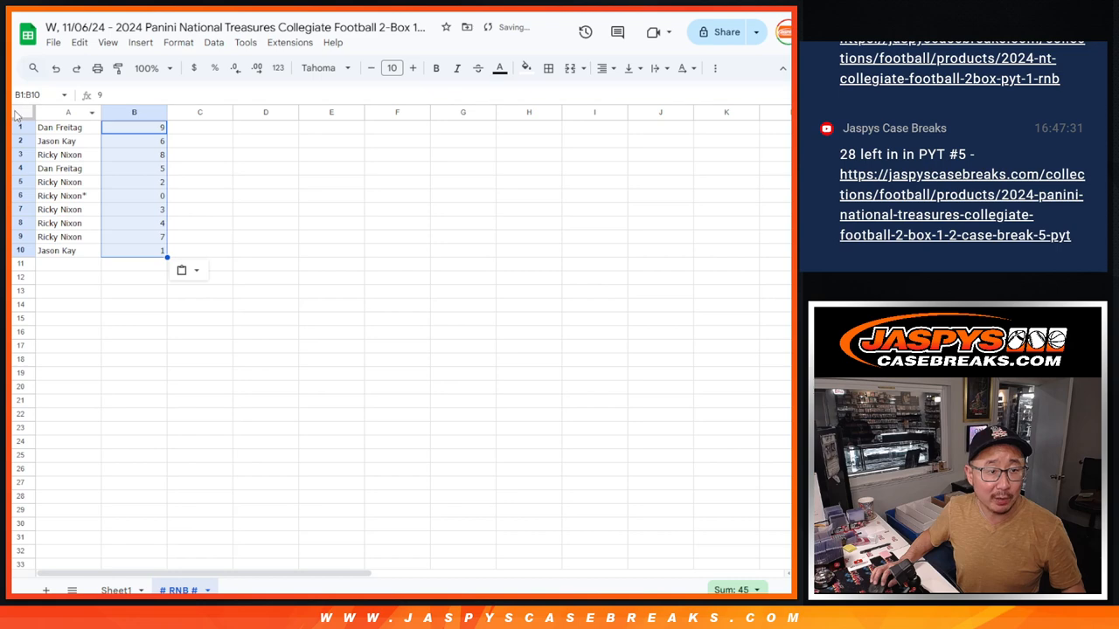
Set the whole sheet to font size 12, sort by column B, add all borders, and center.
click(391, 67)
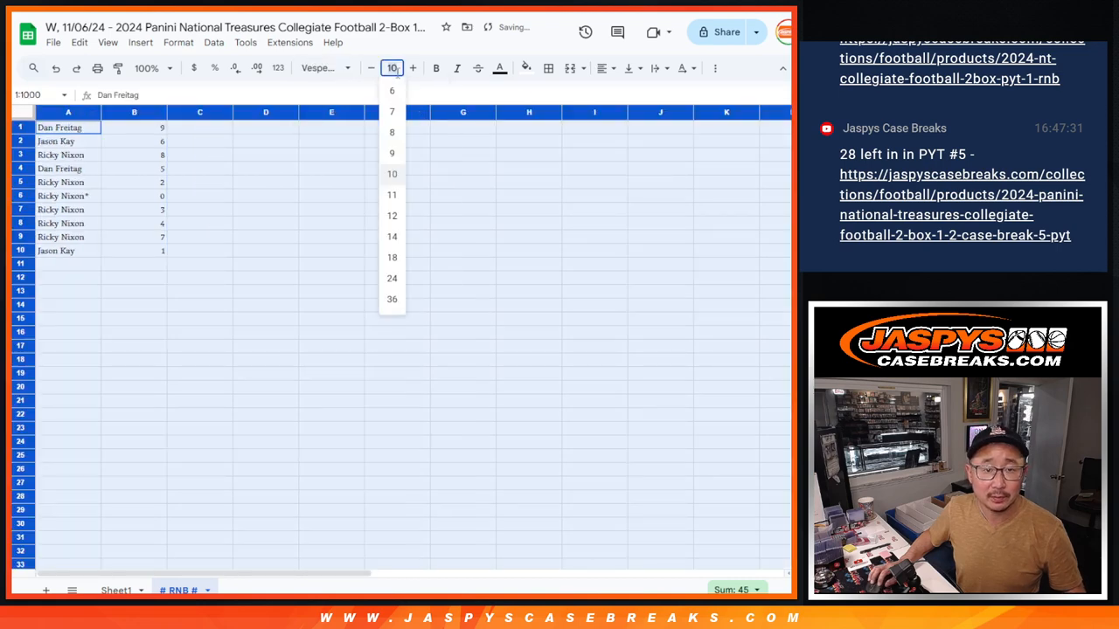
click(392, 215)
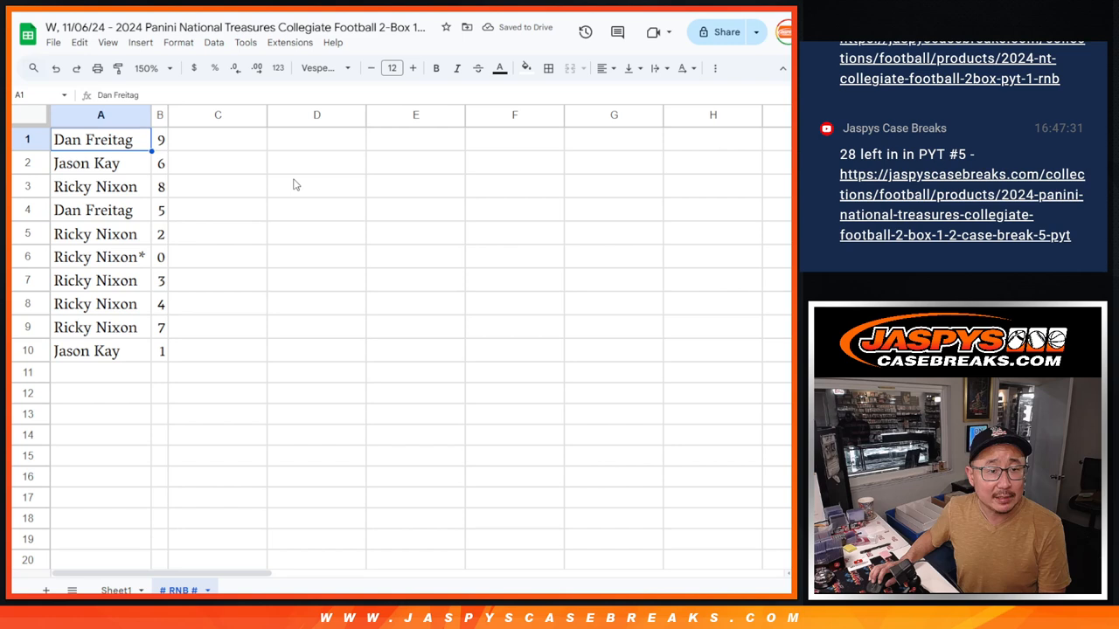
click(101, 210)
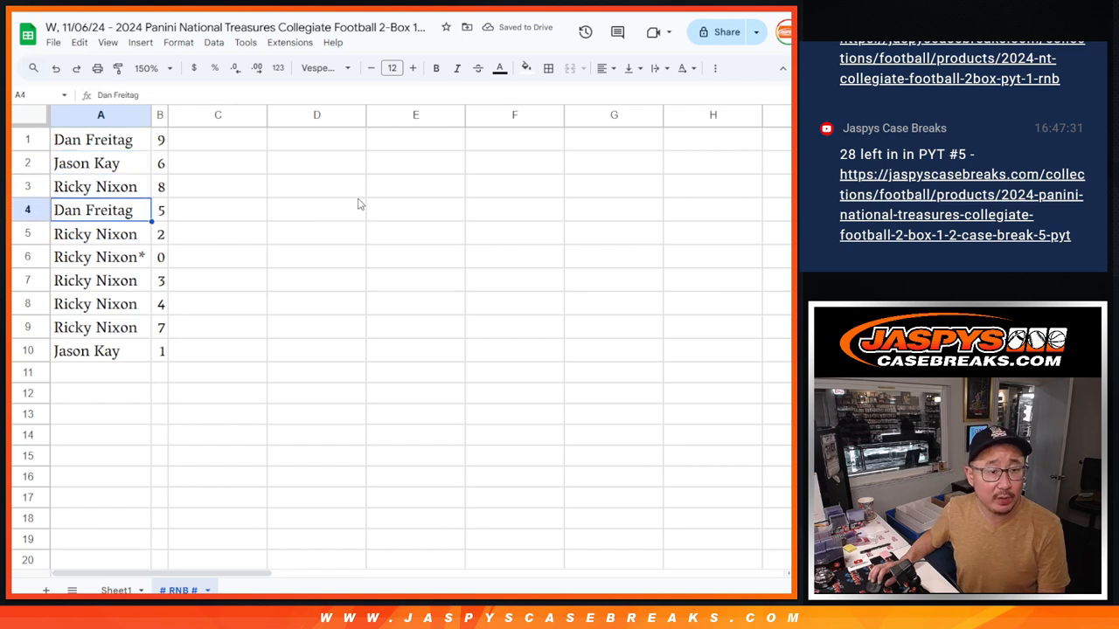
click(101, 280)
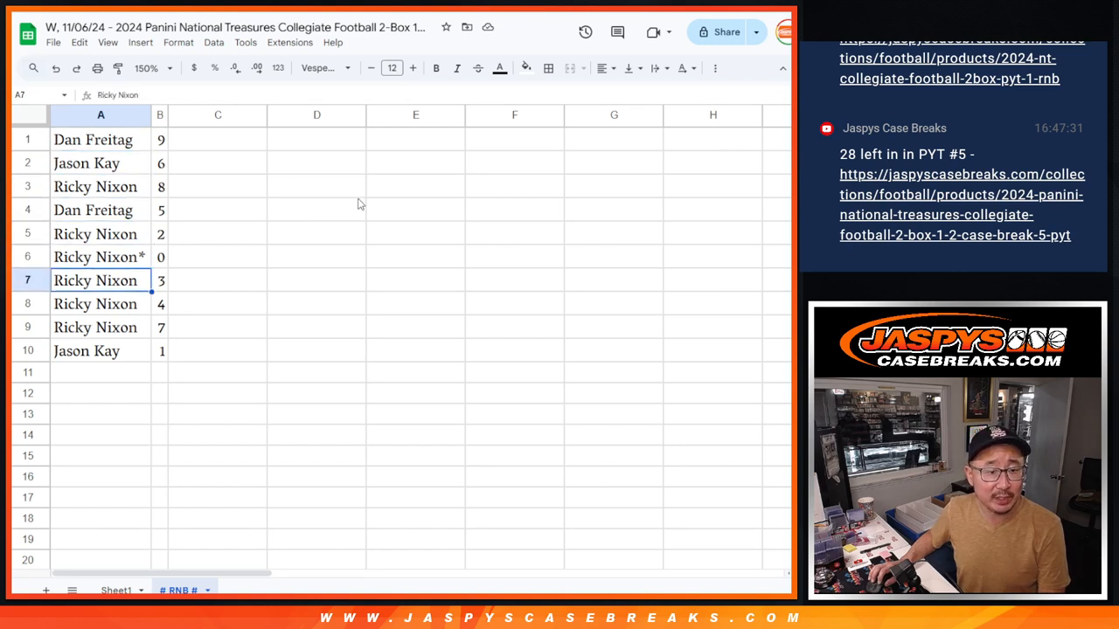
click(101, 350)
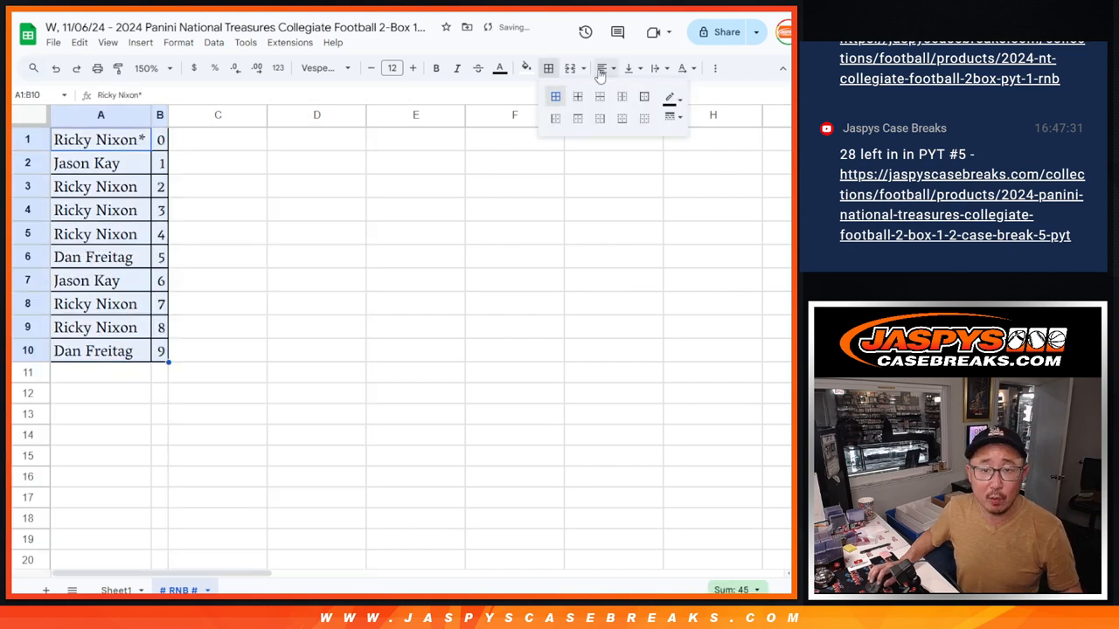
click(217, 139)
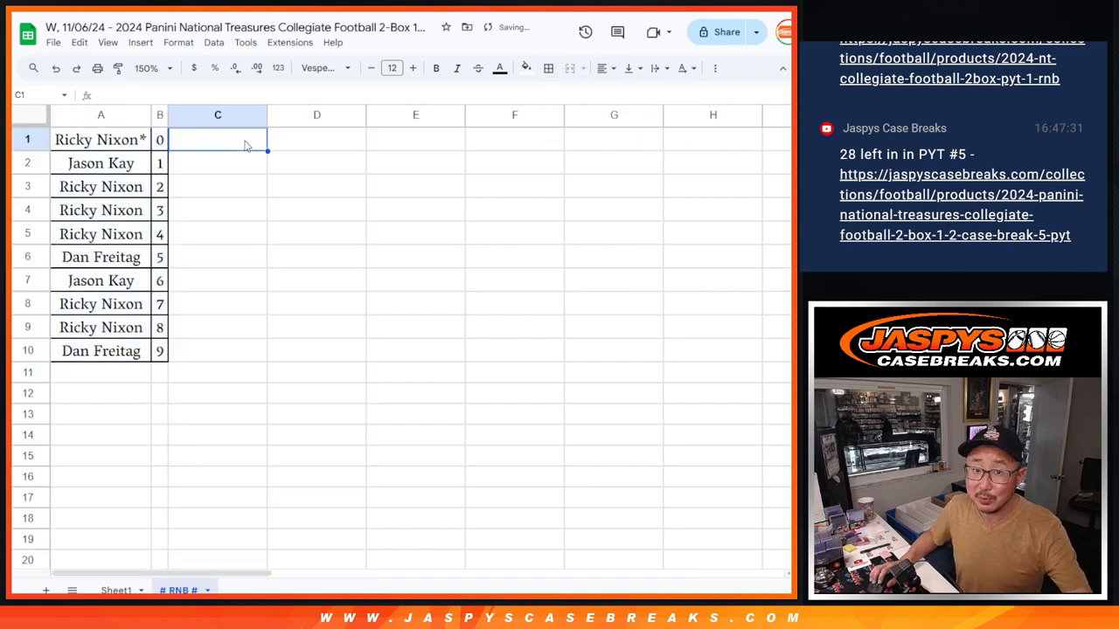